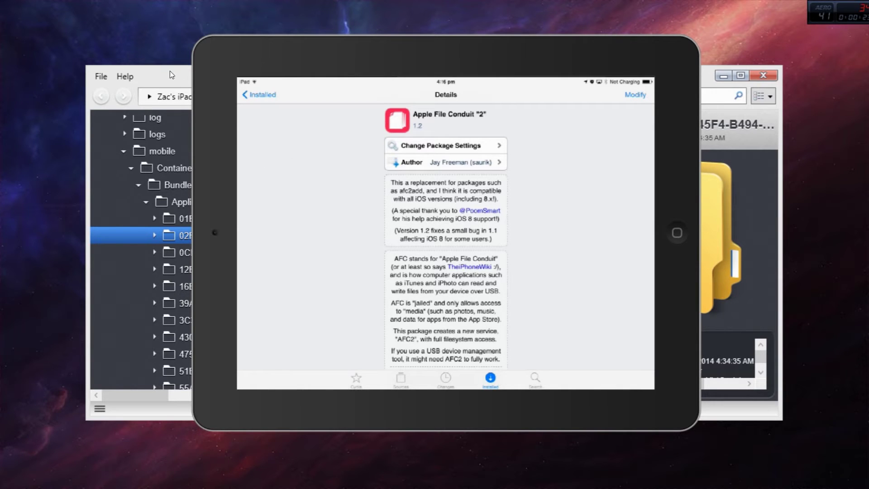
{"action": "mouse_move", "coordinate": [425, 145]}
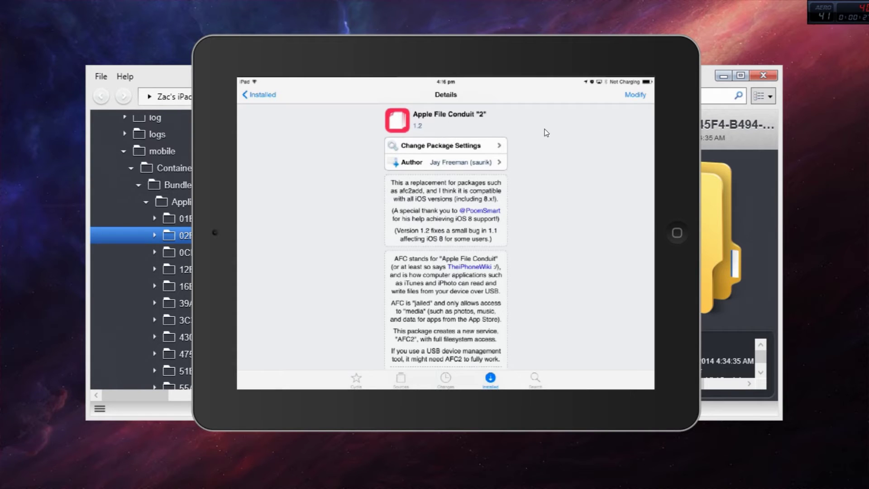
{"action": "mouse_move", "coordinate": [492, 130]}
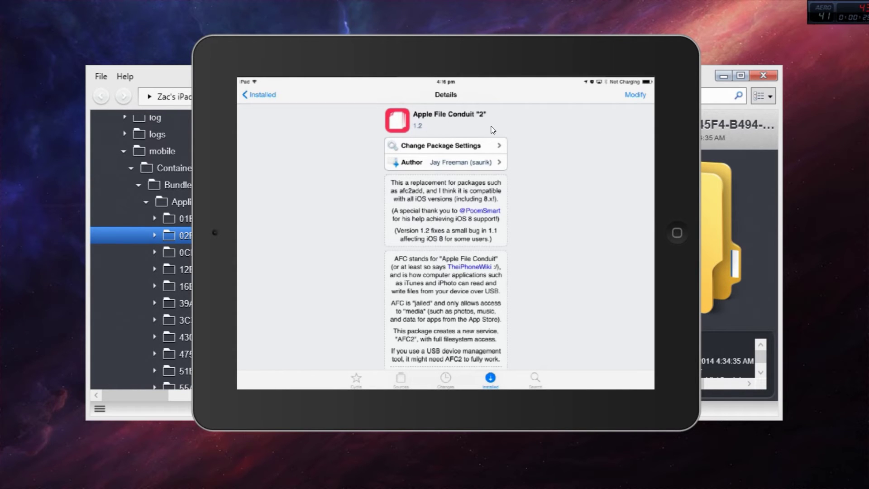
{"action": "mouse_move", "coordinate": [451, 107]}
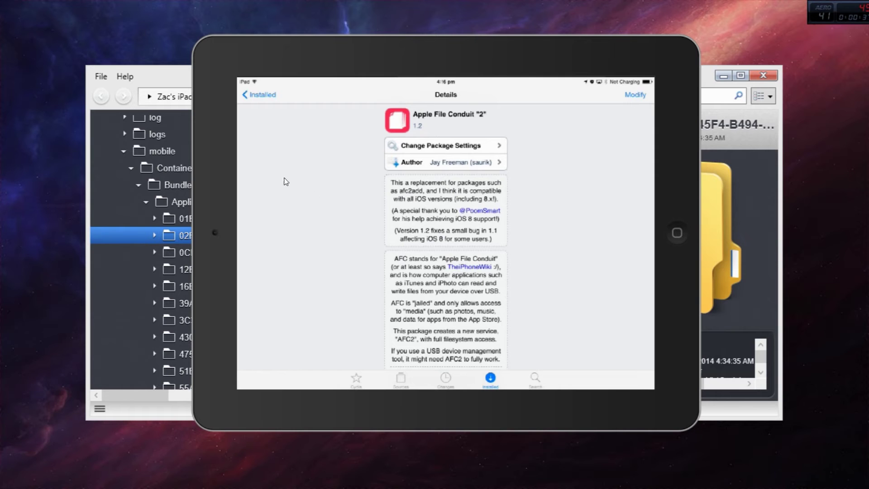
{"action": "mouse_move", "coordinate": [470, 188]}
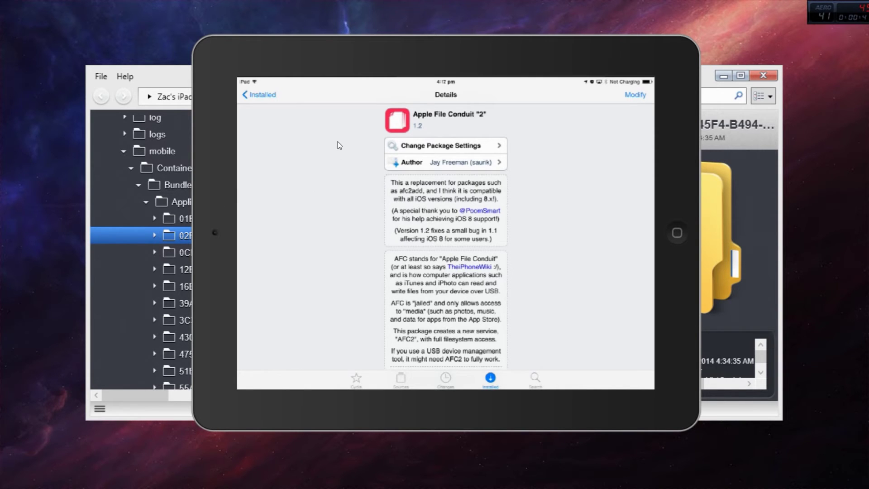
{"action": "mouse_move", "coordinate": [178, 76]}
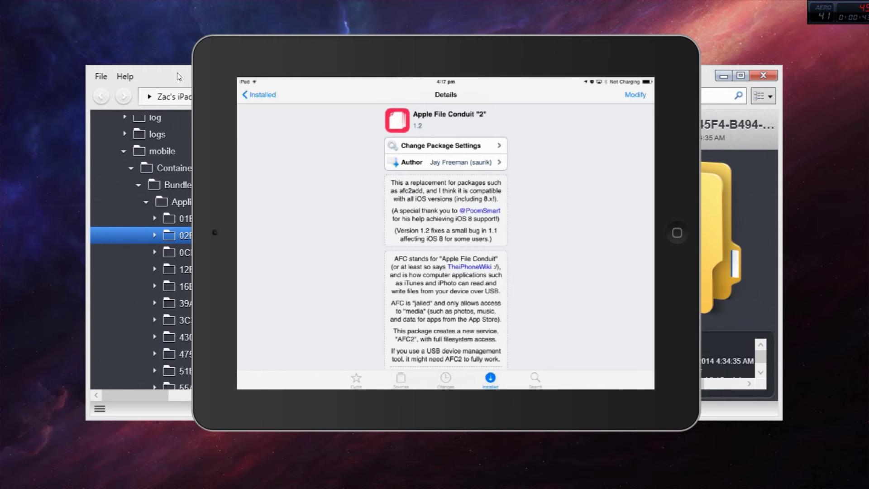
{"action": "mouse_move", "coordinate": [375, 90]}
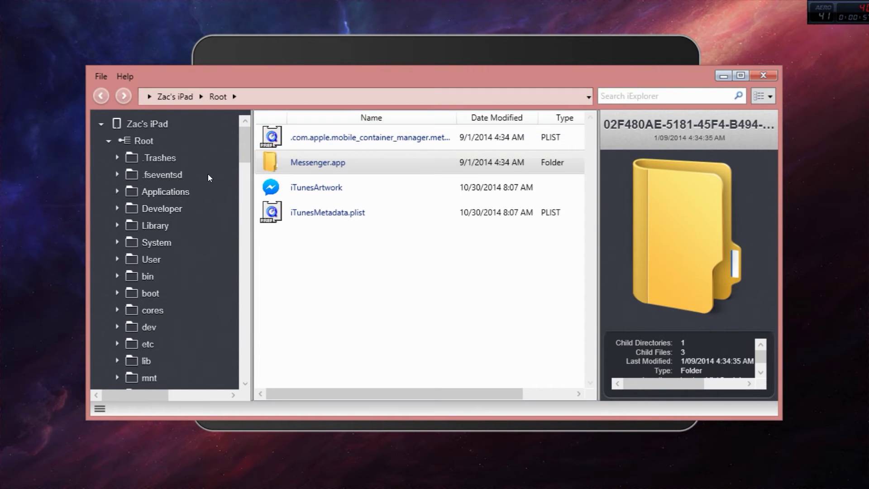
- From the Root filesystem, navigate into var/mobile/Containers/Bundle/Application listing the UUID-named app folders
{"action": "left_click", "coordinate": [144, 140]}
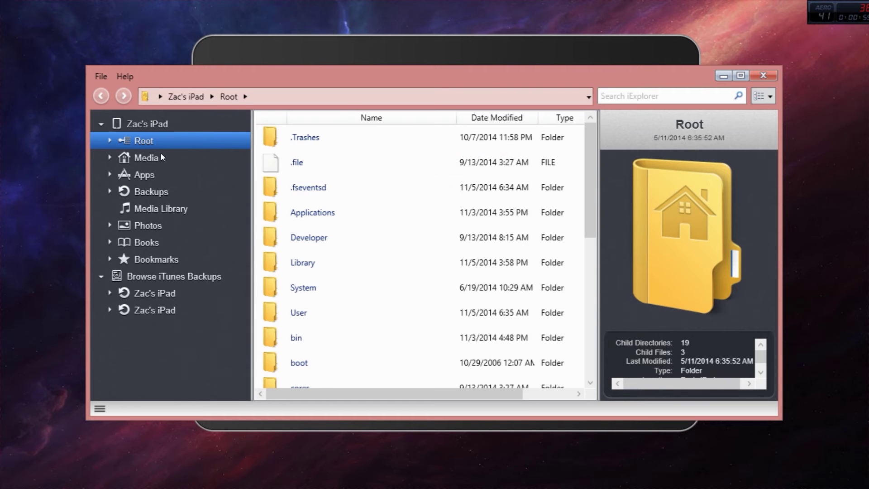
{"action": "mouse_move", "coordinate": [141, 136]}
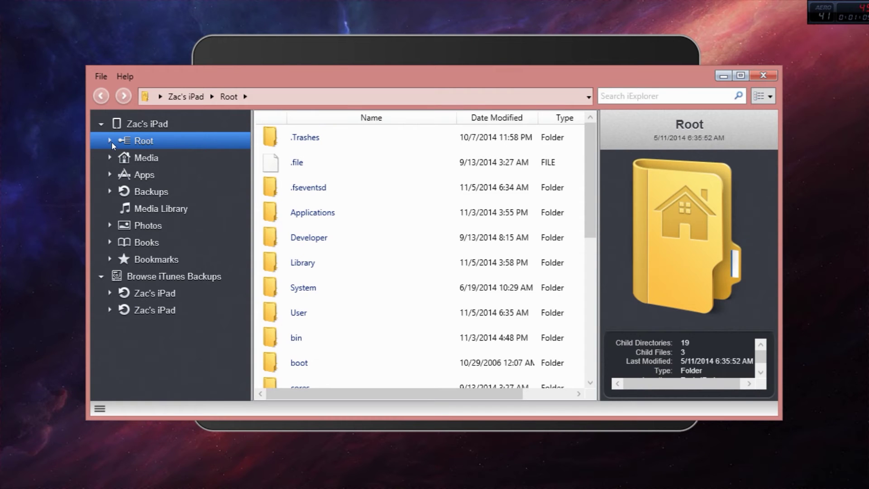
{"action": "left_click", "coordinate": [109, 141]}
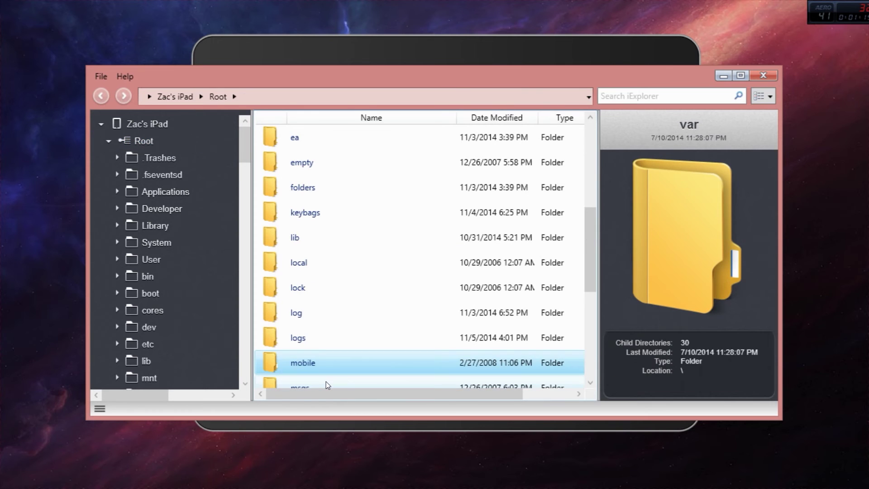
{"action": "double_click", "coordinate": [303, 362]}
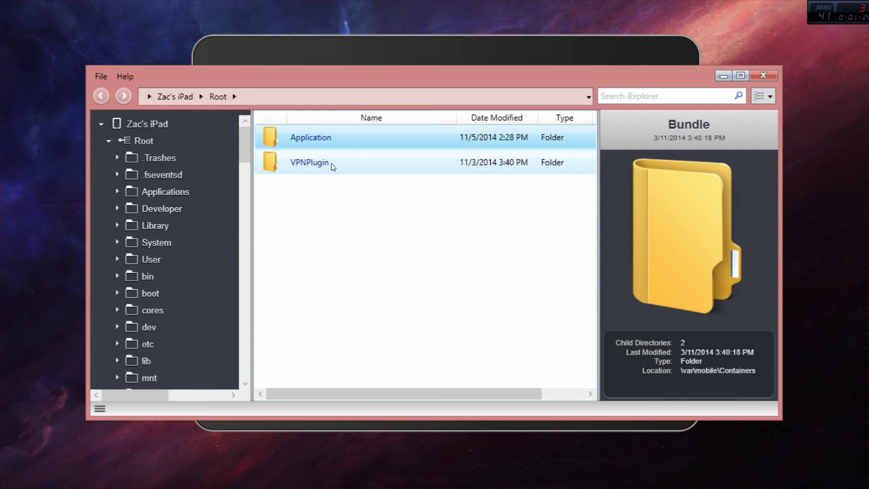
{"action": "double_click", "coordinate": [310, 138]}
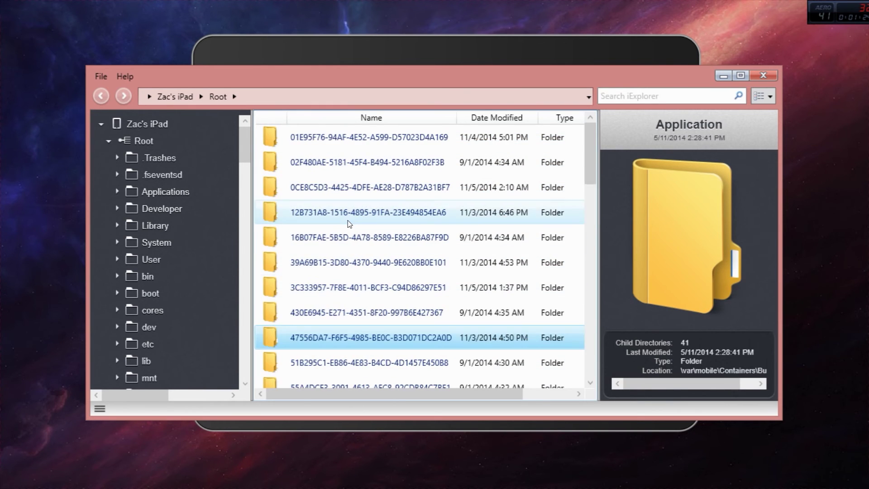
- Enter the app container and the FIFA14.app bundle, browsing down through its file list
{"action": "double_click", "coordinate": [369, 186]}
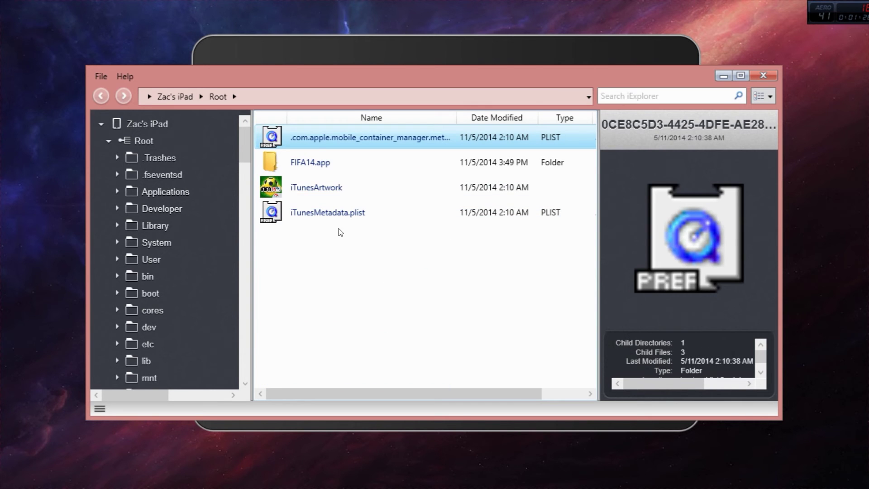
{"action": "mouse_move", "coordinate": [365, 162]}
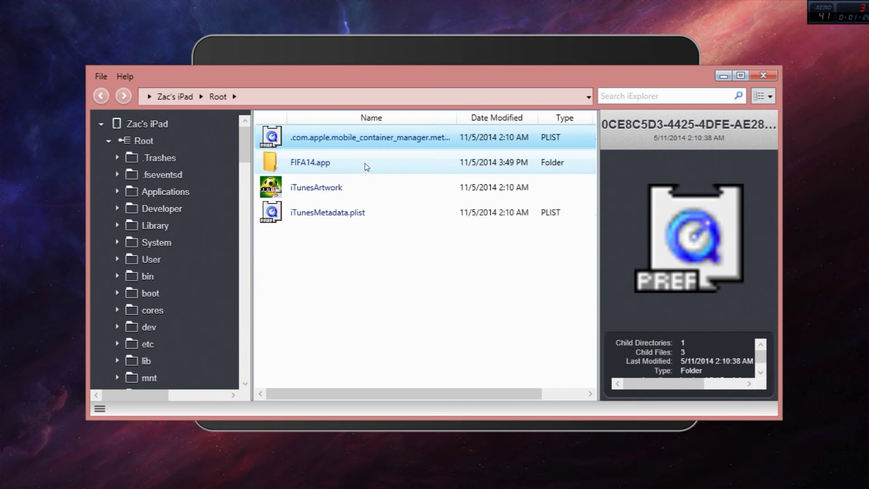
{"action": "double_click", "coordinate": [309, 162]}
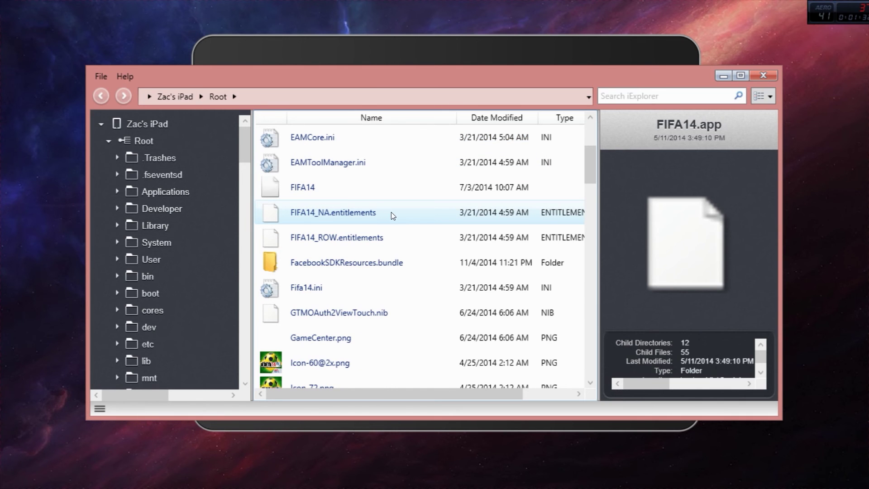
{"action": "scroll", "scroll_direction": "down", "scroll_amount": 3}
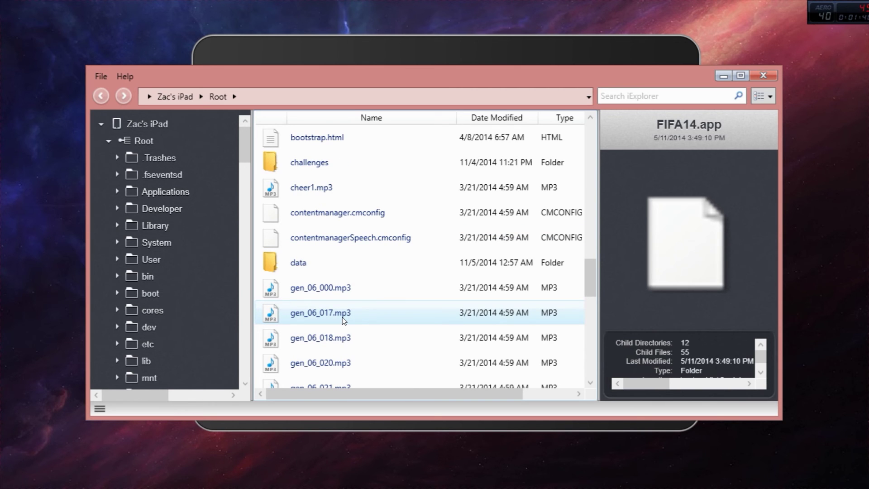
{"action": "scroll", "scroll_direction": "down", "scroll_amount": 3}
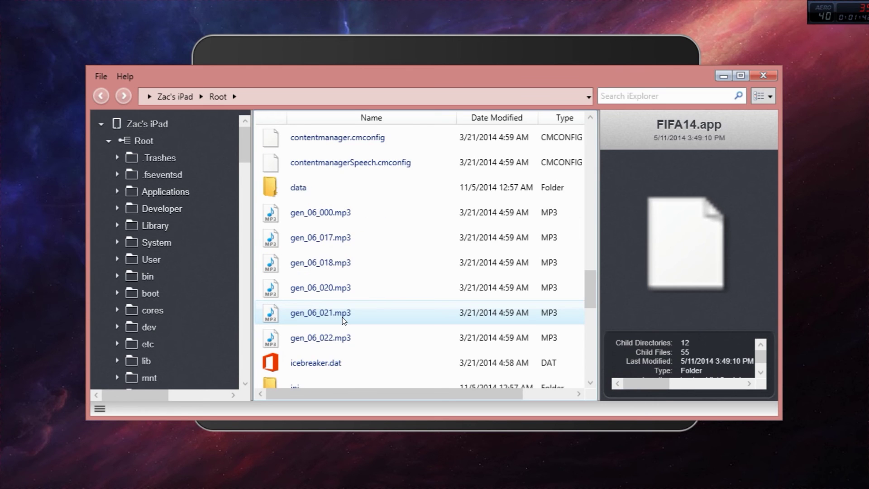
{"action": "scroll", "scroll_direction": "down", "scroll_amount": 3}
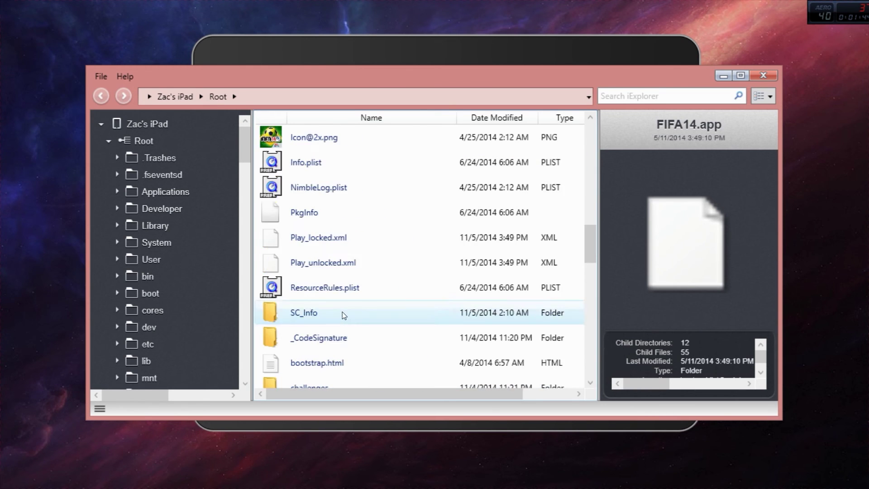
{"action": "scroll", "scroll_direction": "down", "scroll_amount": 3}
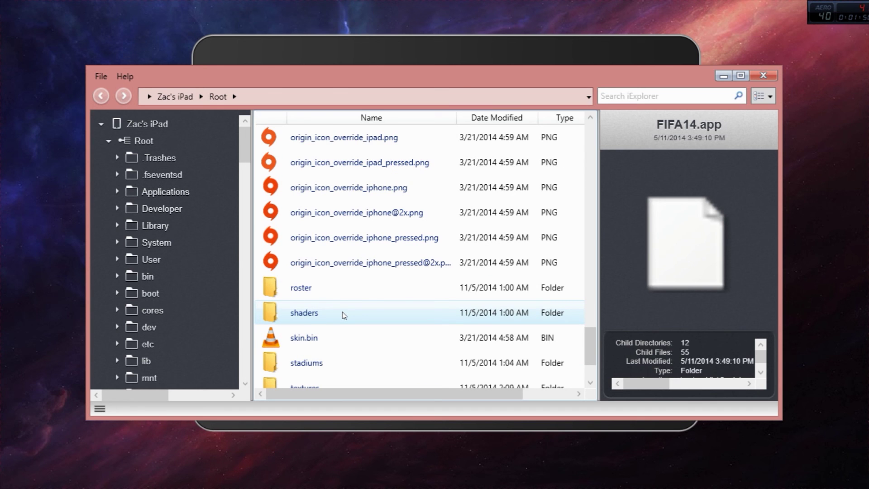
- Select an origin icon PNG and then the skin.bin file in the bundle
{"action": "left_click", "coordinate": [370, 262]}
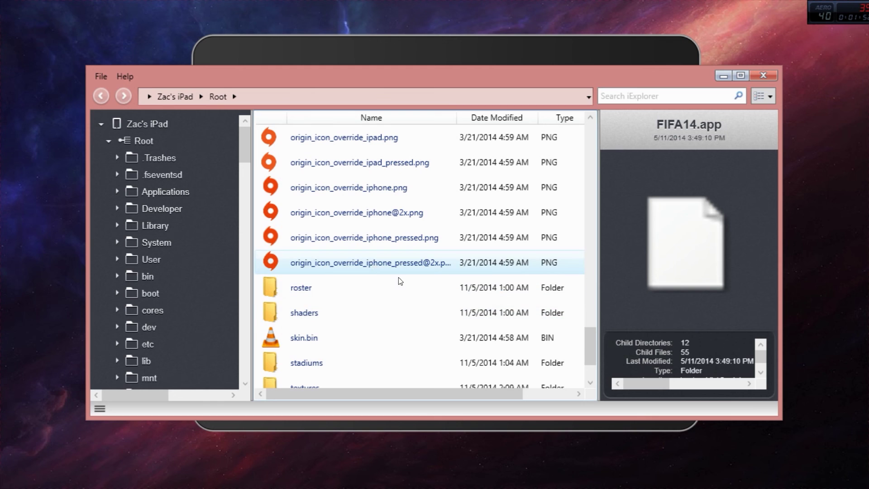
{"action": "left_click", "coordinate": [304, 337]}
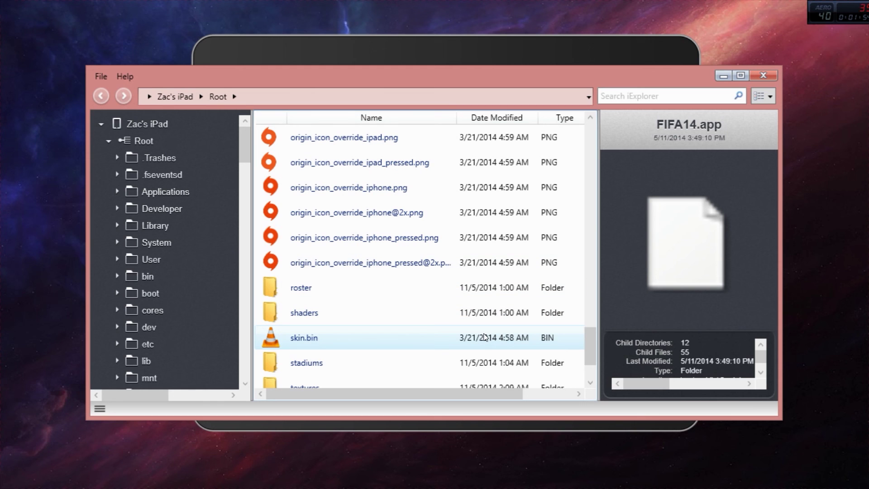